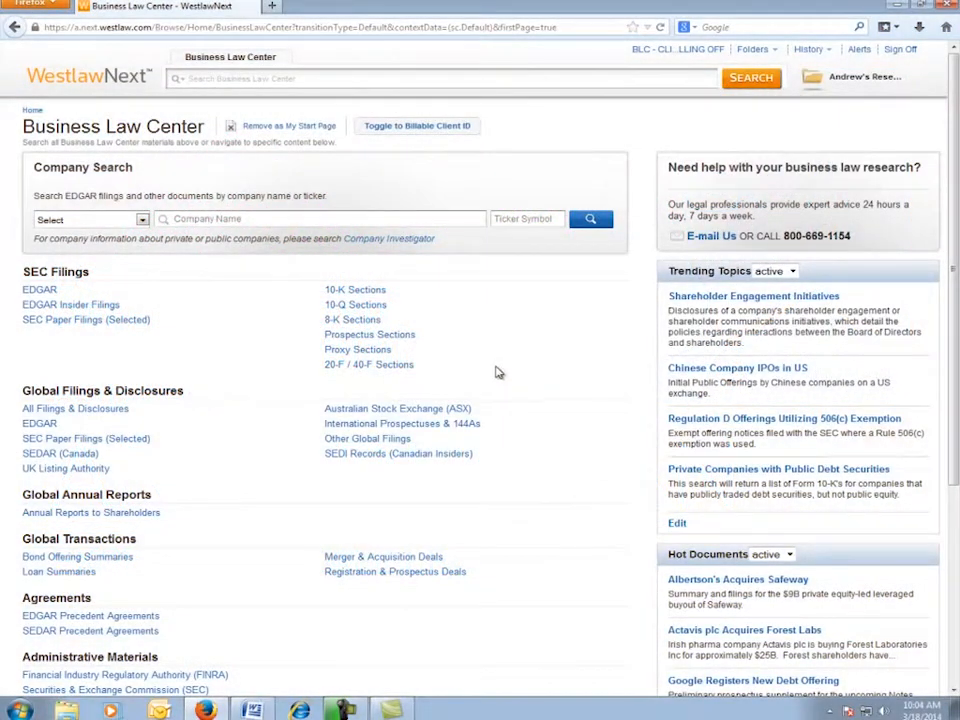
pyautogui.moveTo(504, 432)
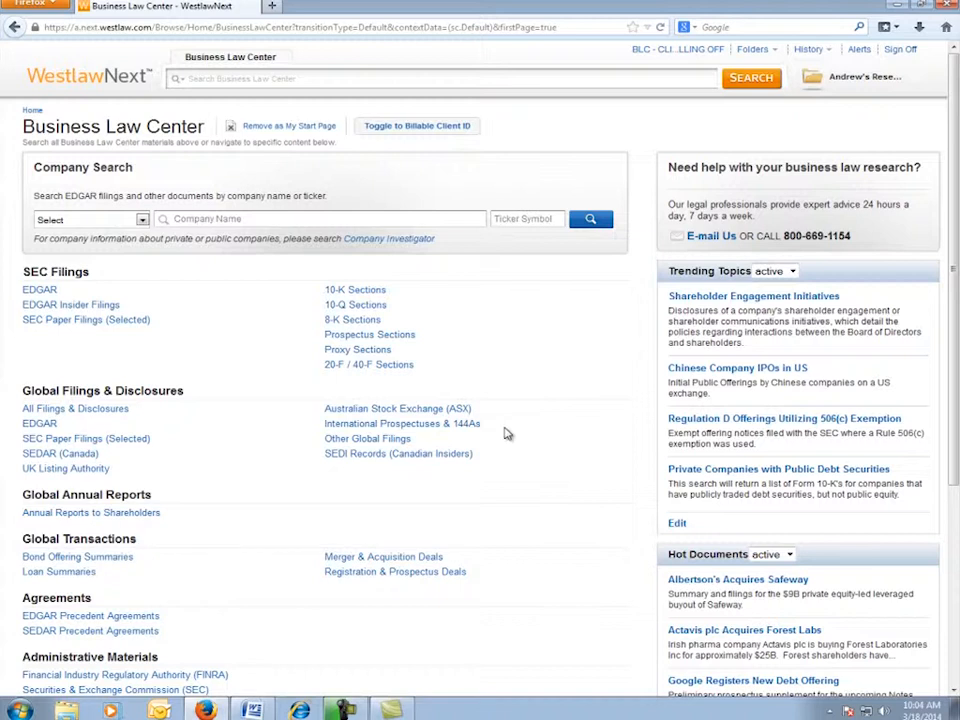
pyautogui.moveTo(506, 430)
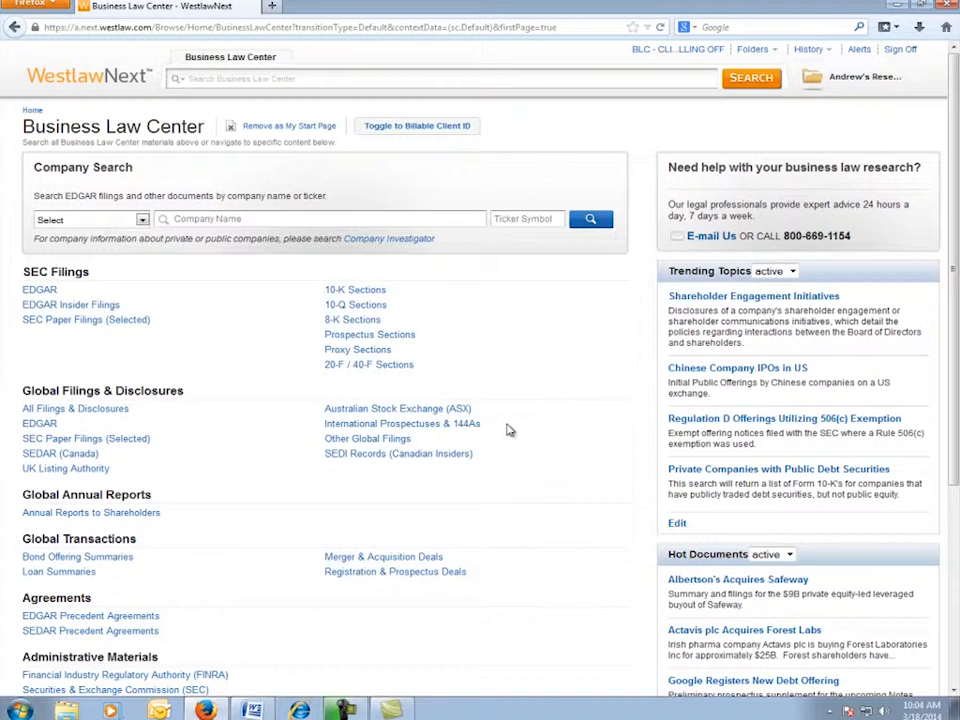
pyautogui.moveTo(504, 414)
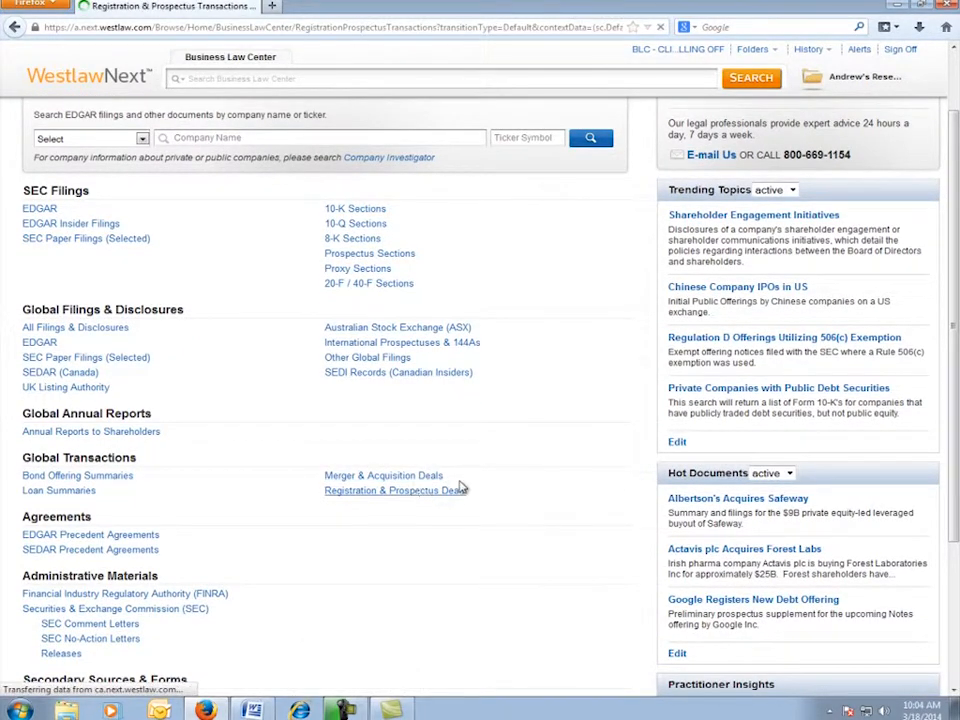
# Load the Registration & Prospectus Transactions form and move down to the Offering criteria.
pyautogui.click(394, 490)
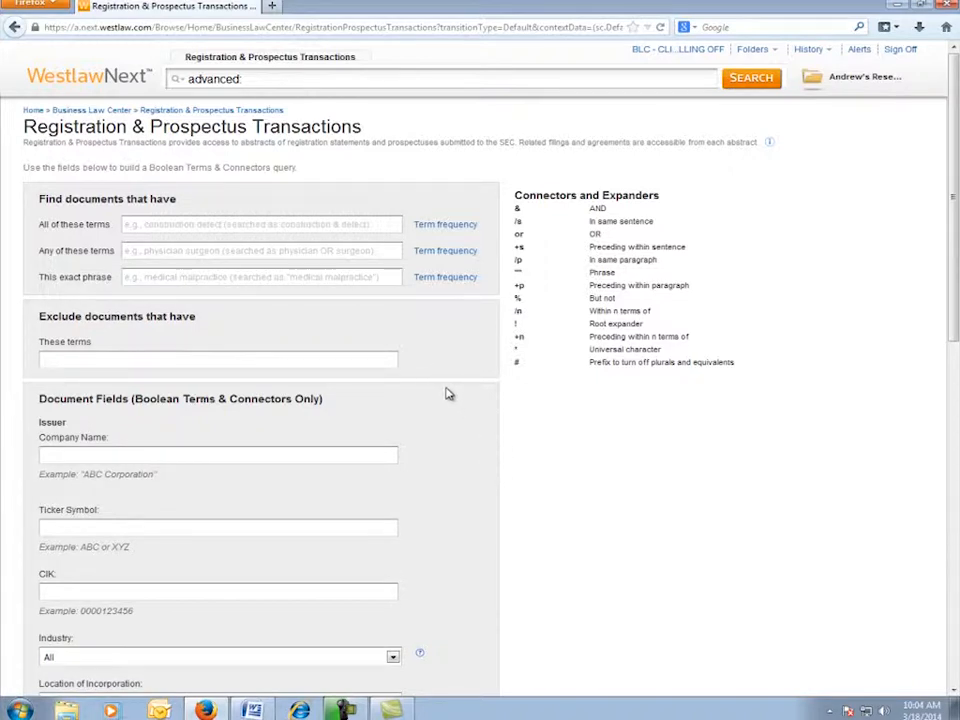
pyautogui.scroll(-3)
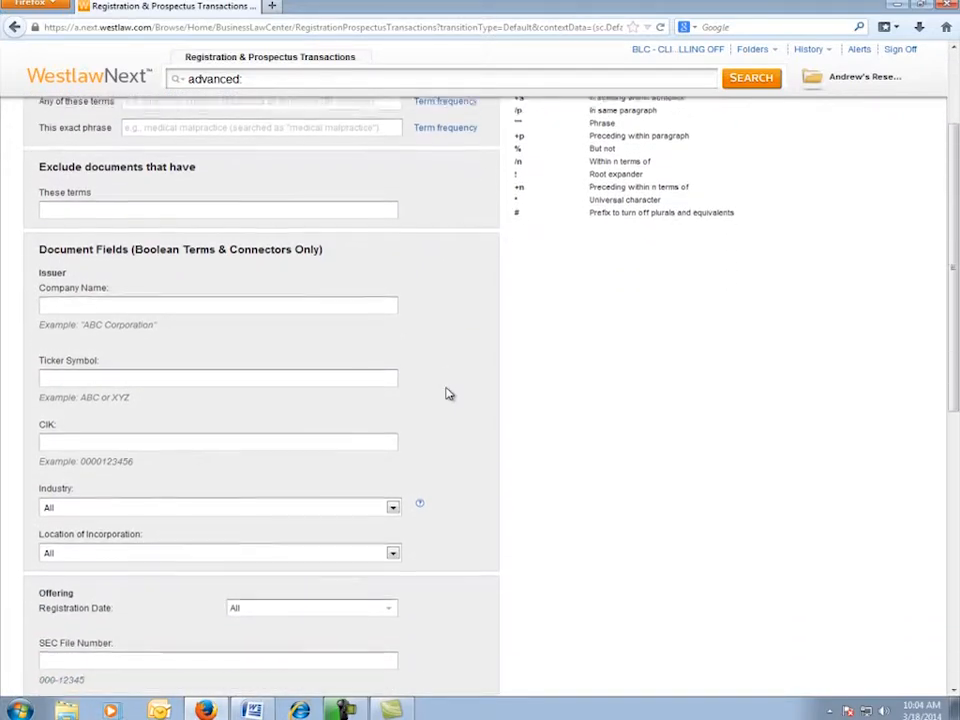
pyautogui.scroll(-3)
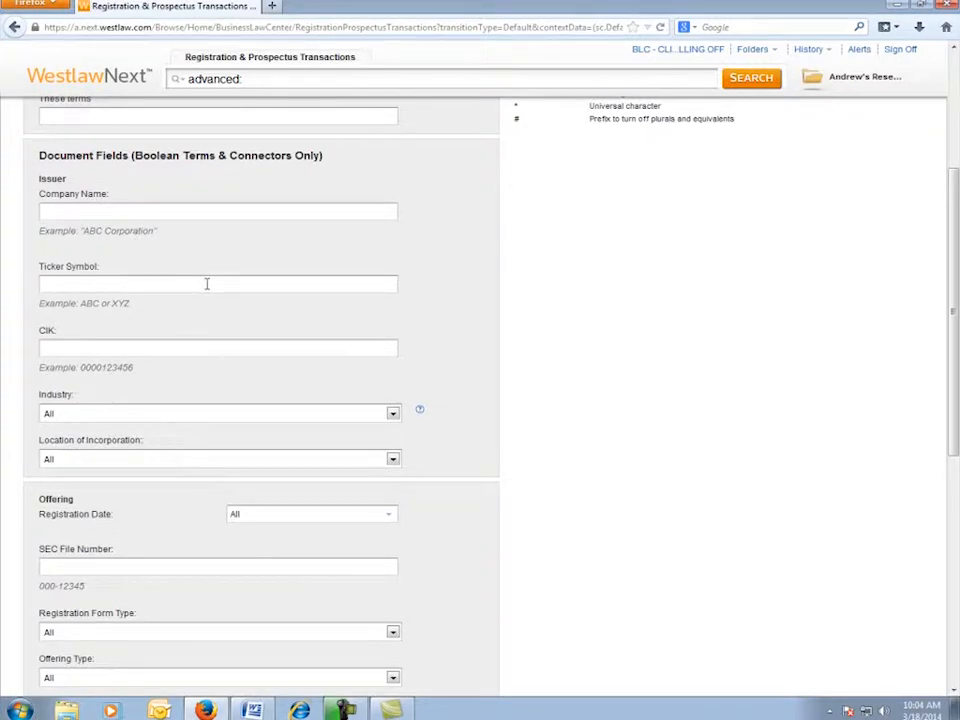
pyautogui.moveTo(110, 440)
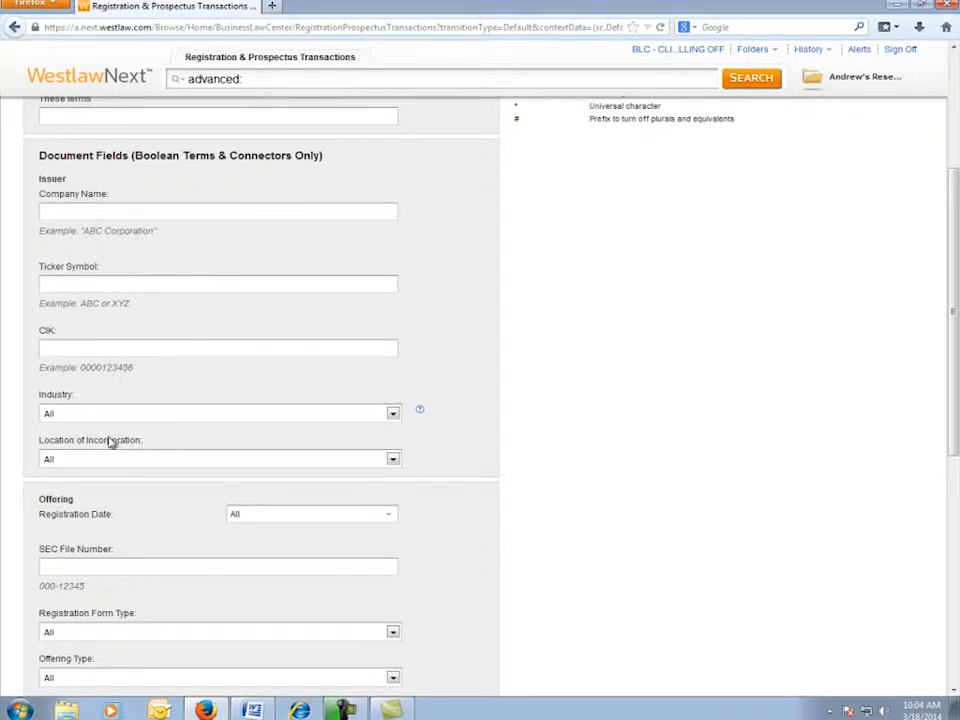
pyautogui.moveTo(230, 444)
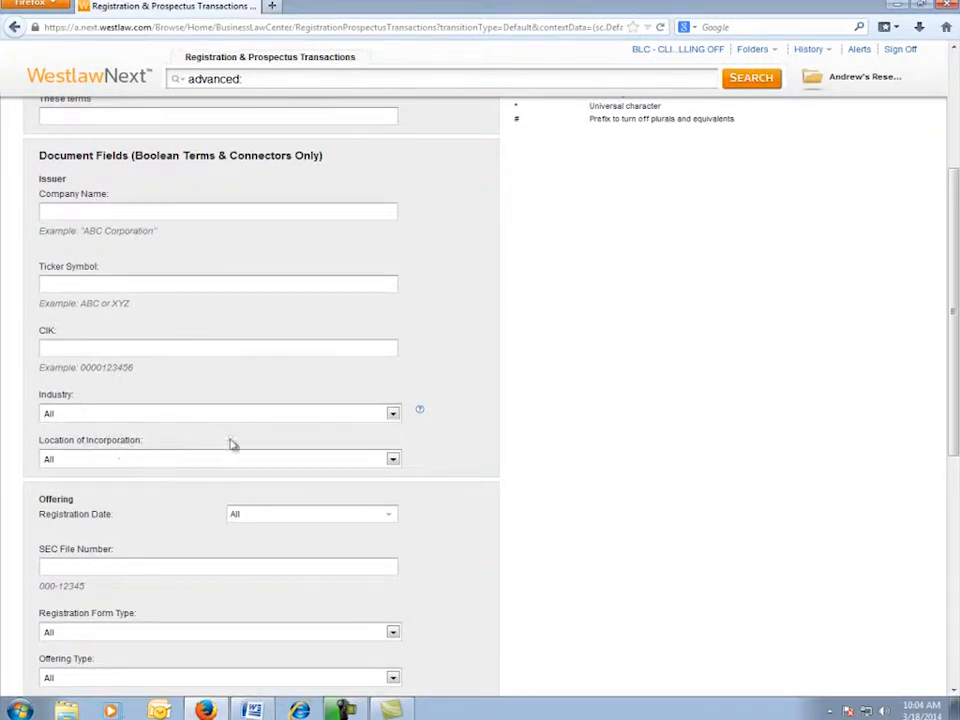
pyautogui.scroll(-3)
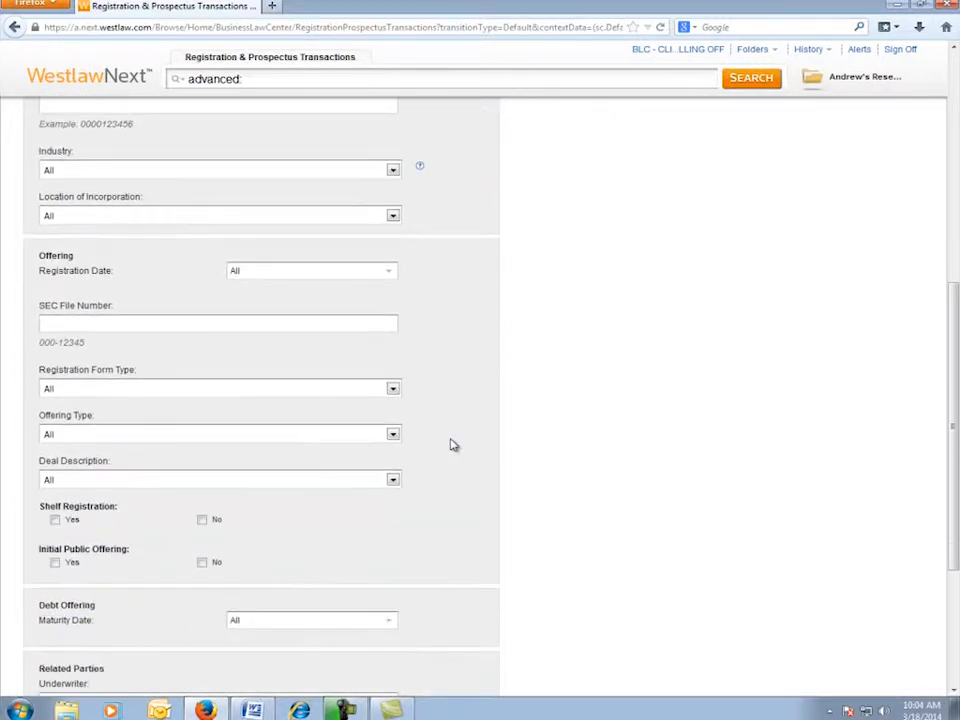
# Set Offering Type to Equity, leave Deal Description at All, and mark Initial Public Offering: Yes.
pyautogui.click(392, 432)
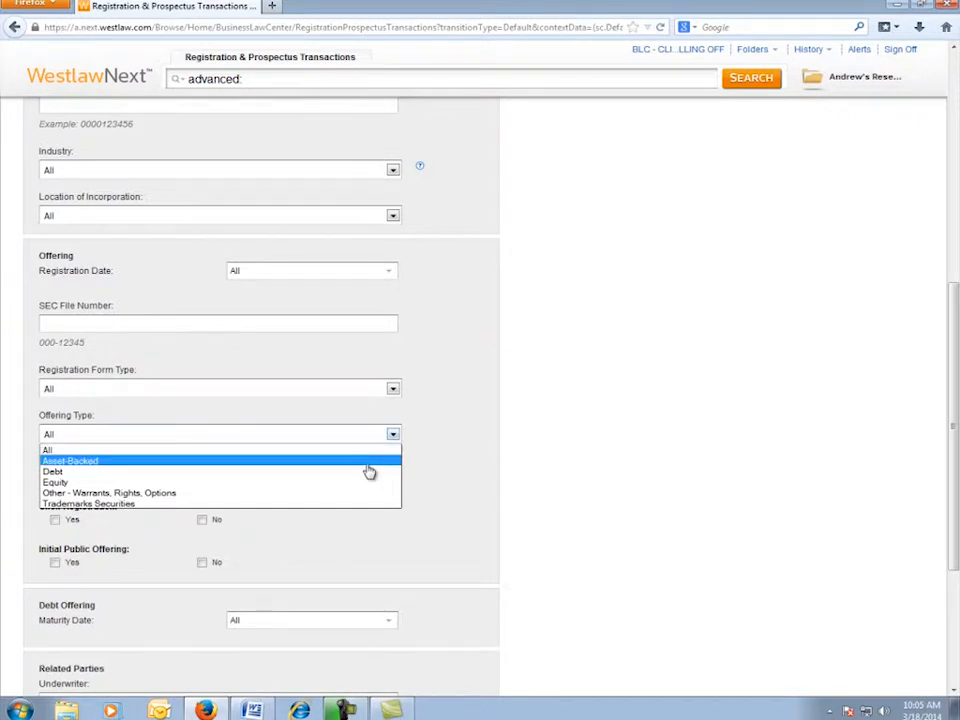
pyautogui.click(56, 482)
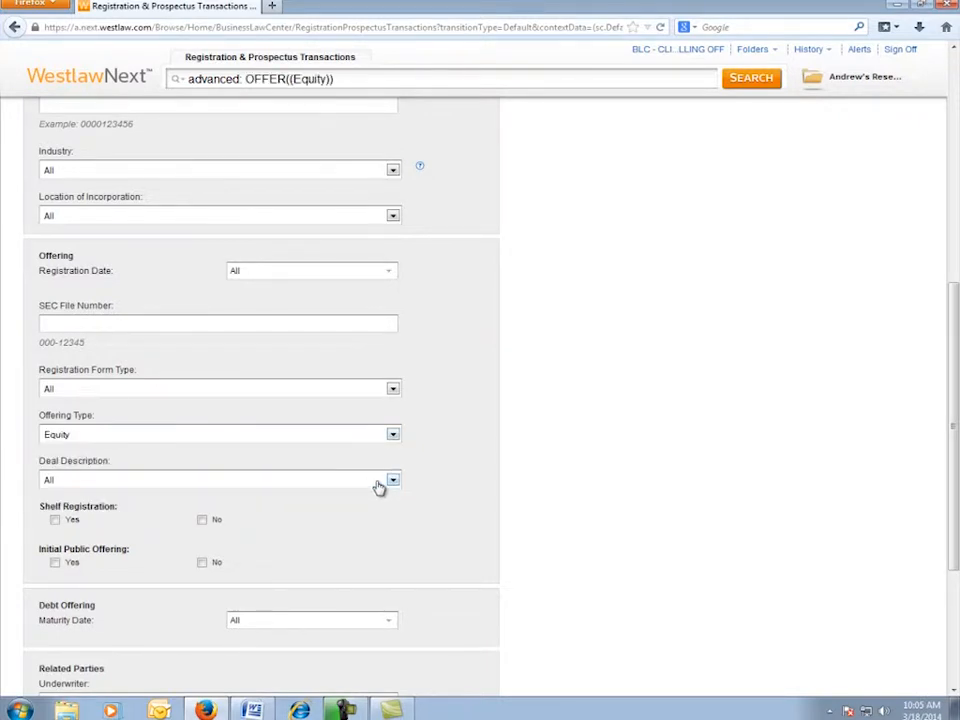
pyautogui.click(392, 480)
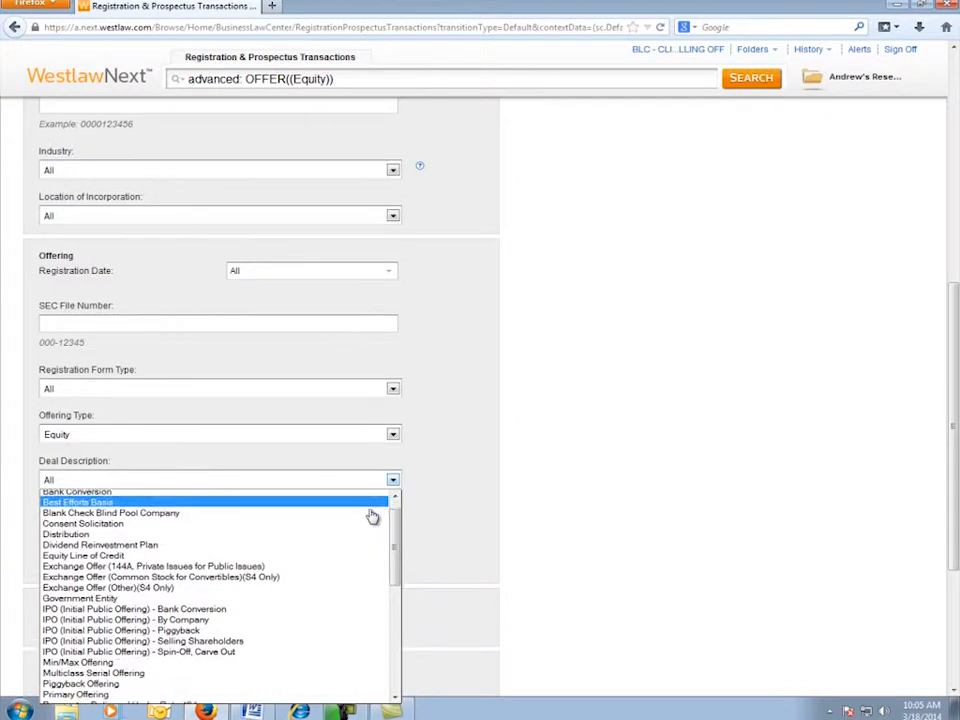
pyautogui.scroll(-3)
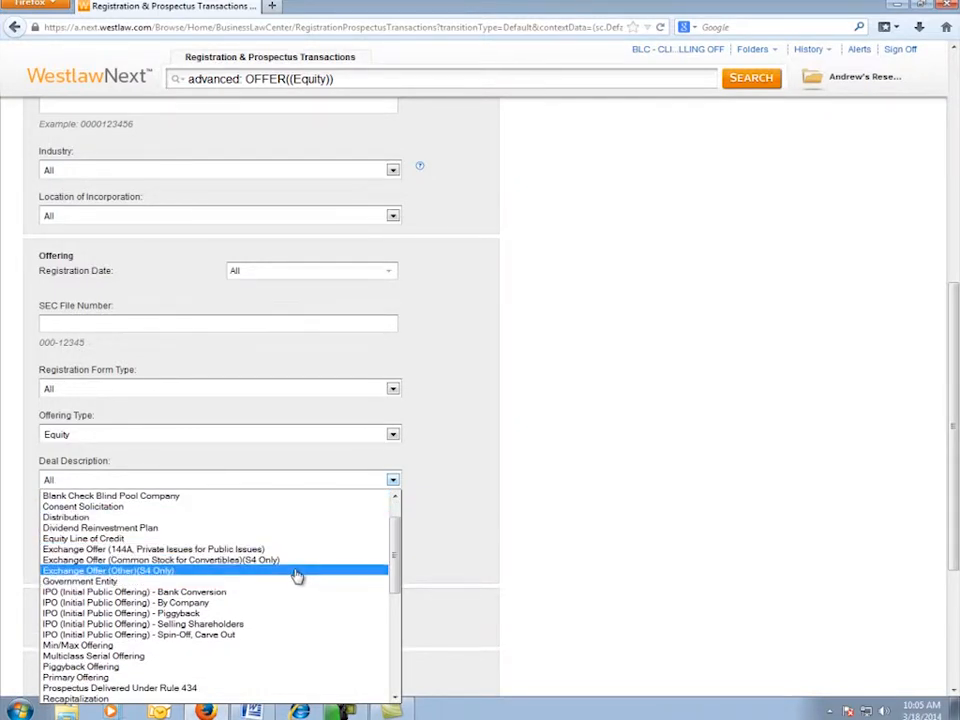
pyautogui.moveTo(278, 612)
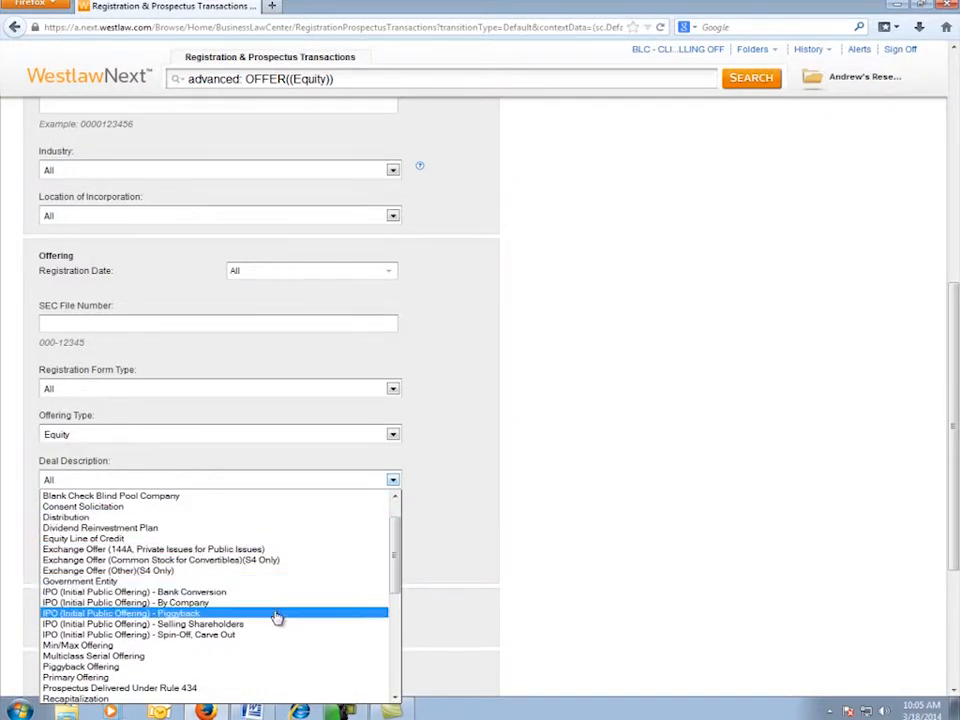
pyautogui.moveTo(264, 624)
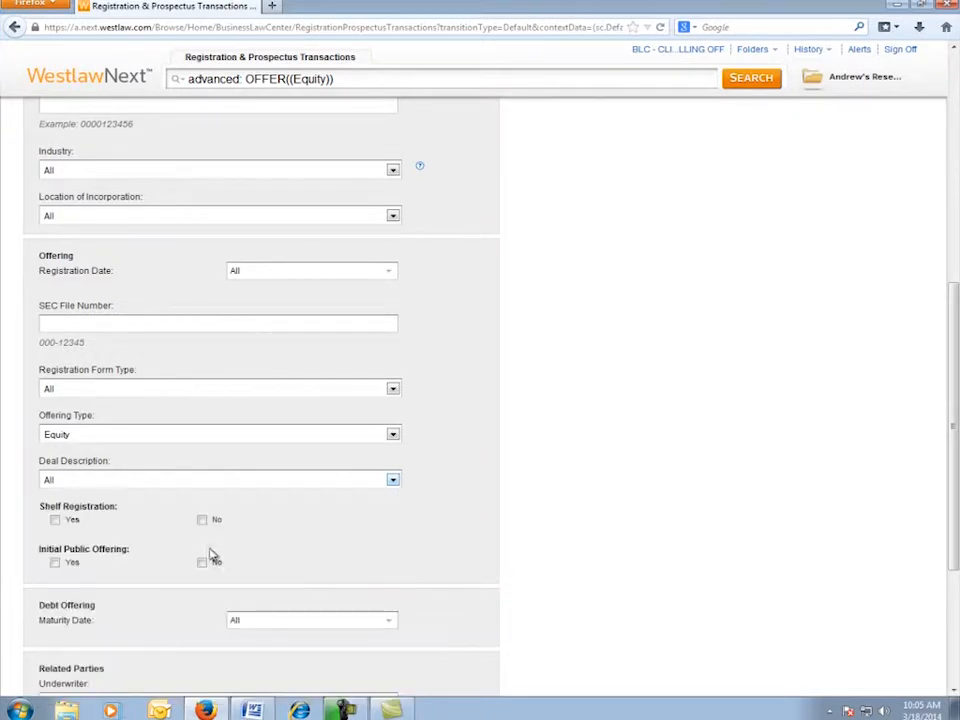
pyautogui.click(56, 562)
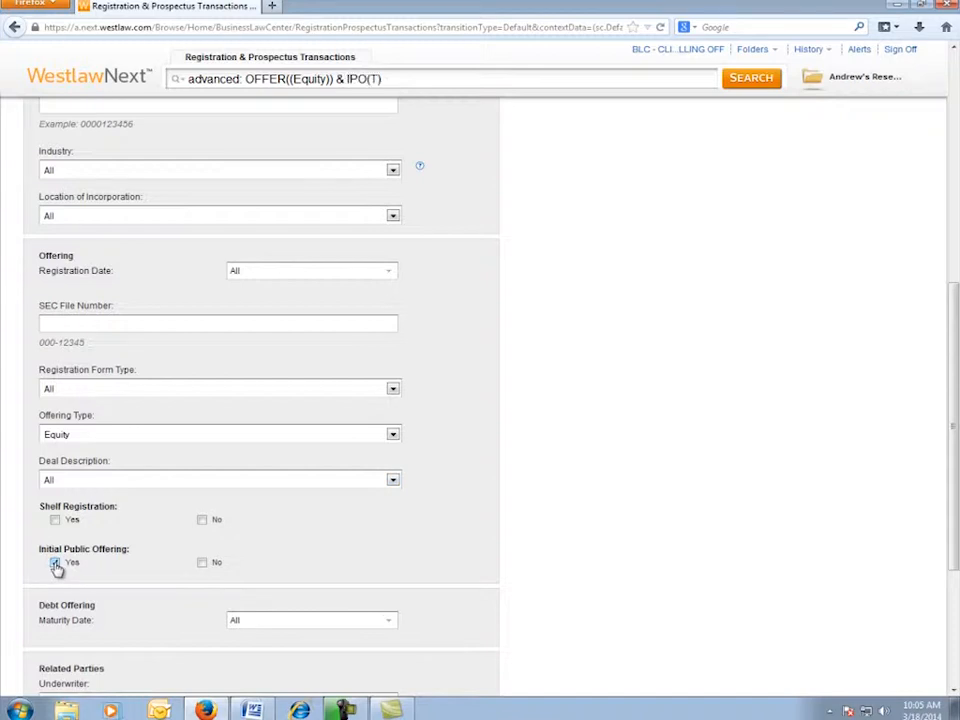
pyautogui.click(56, 562)
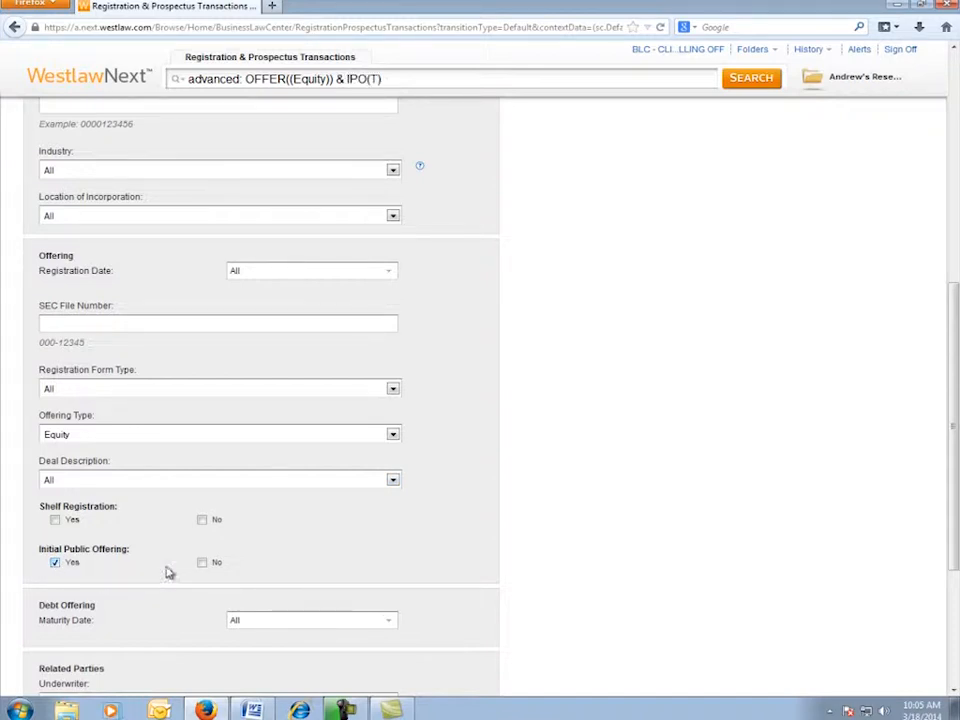
pyautogui.moveTo(296, 544)
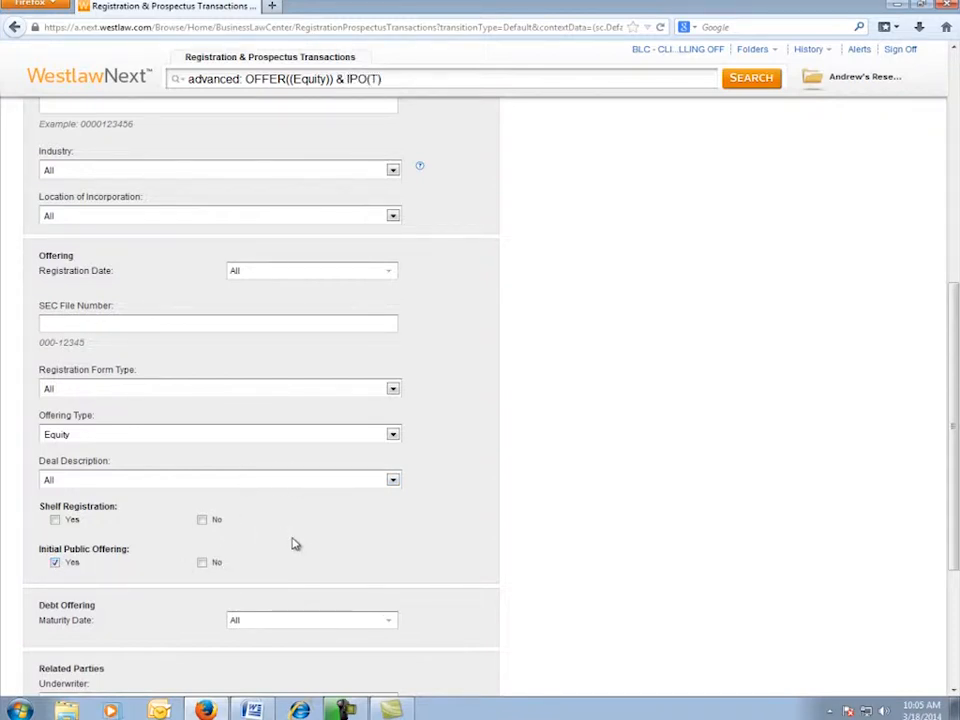
pyautogui.moveTo(350, 548)
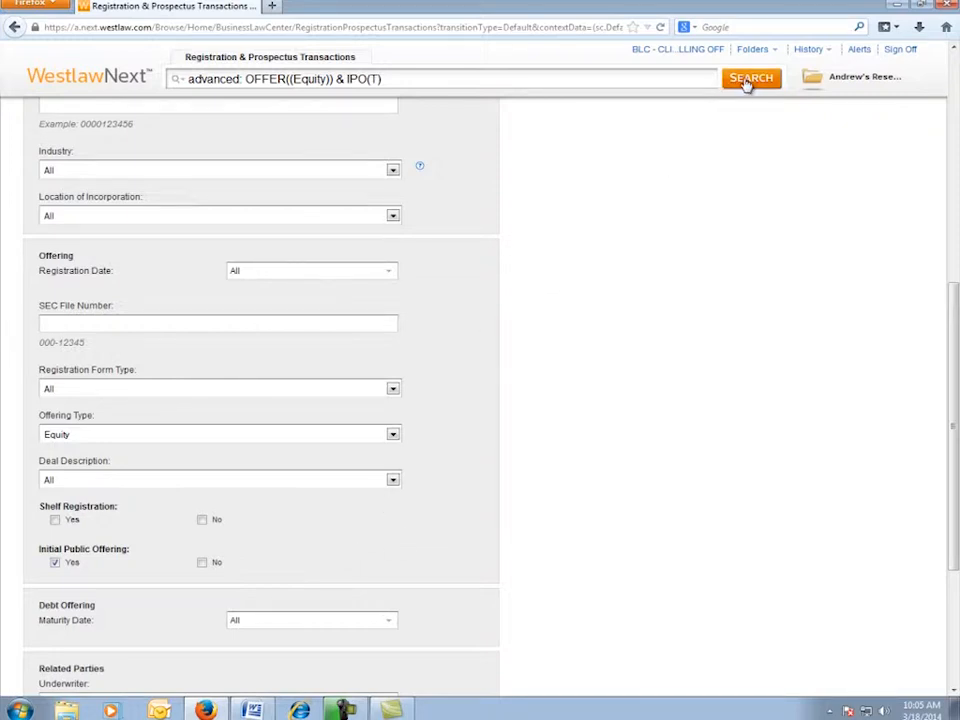
# Run the equity IPO search and move down the Narrow panel to the Prospectus Date filter.
pyautogui.click(752, 78)
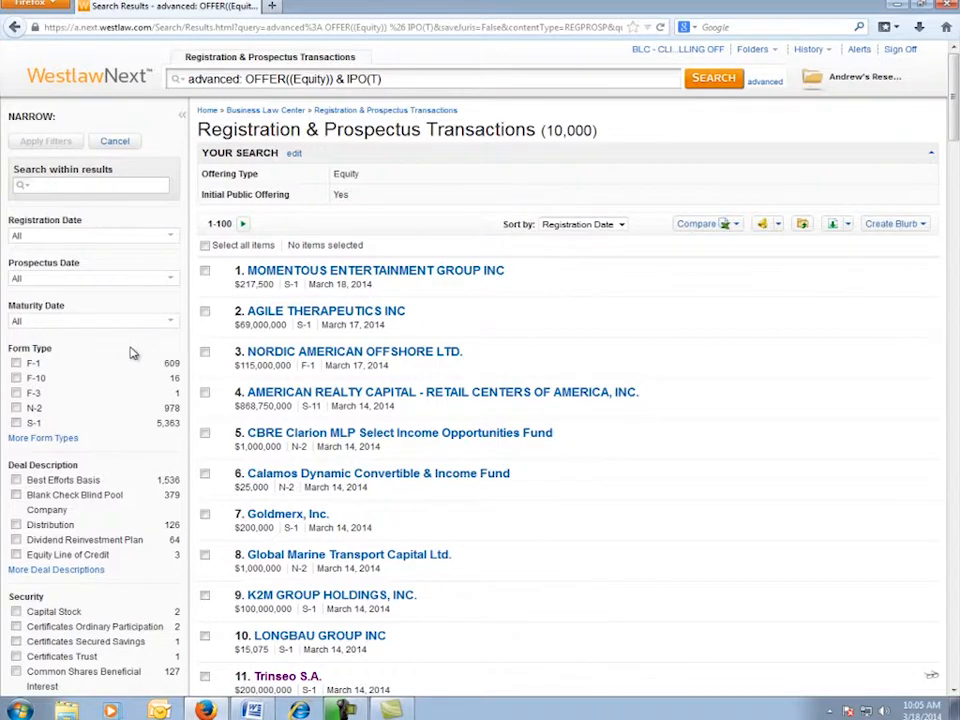
pyautogui.scroll(-3)
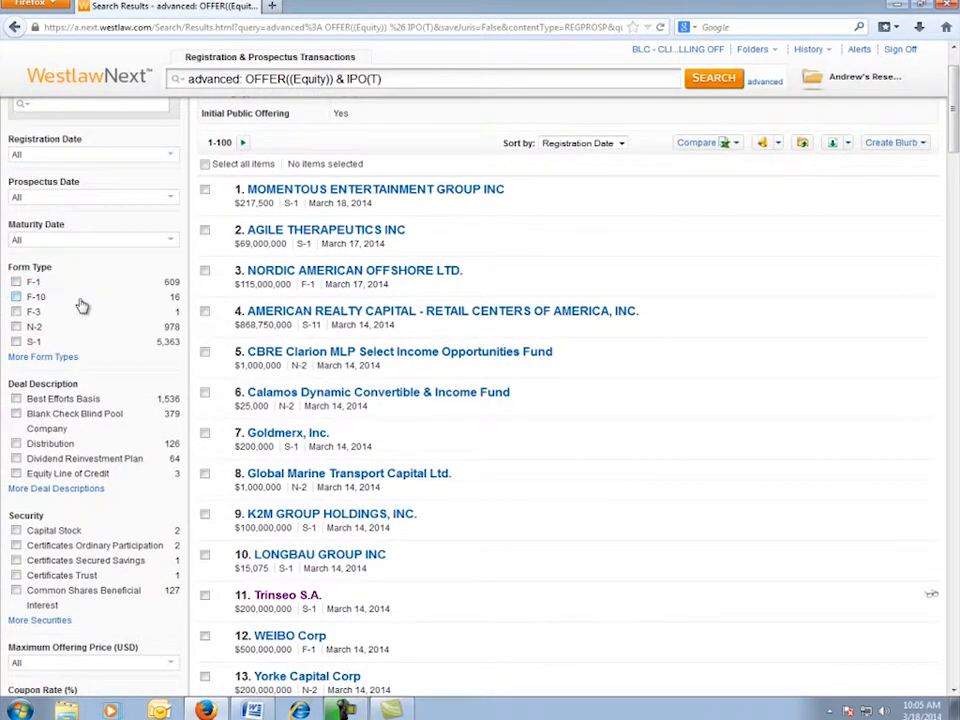
pyautogui.scroll(-3)
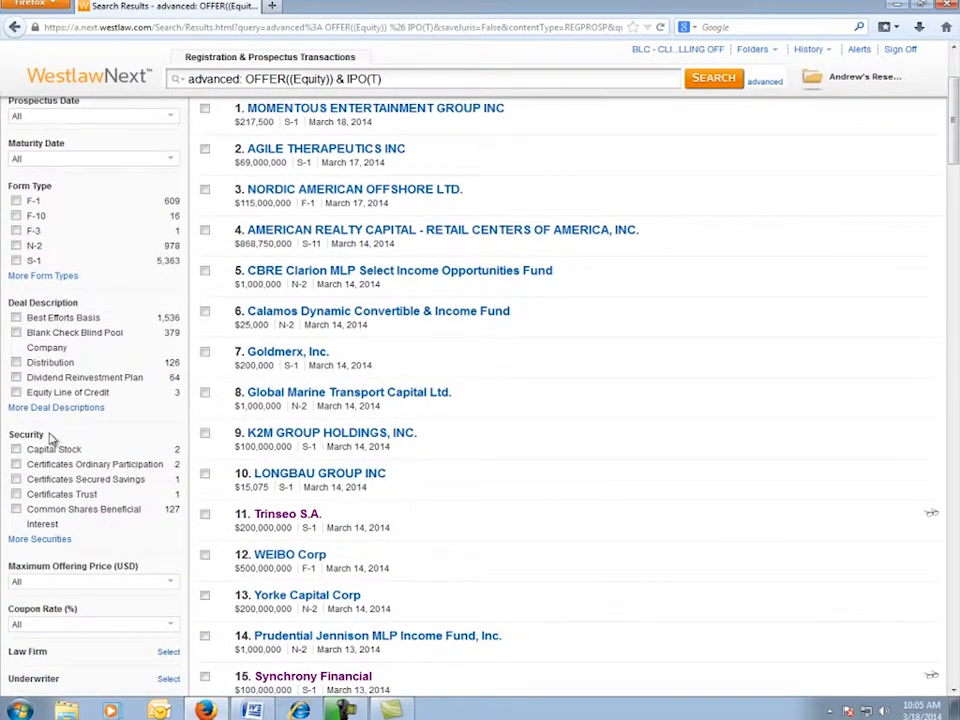
pyautogui.scroll(-3)
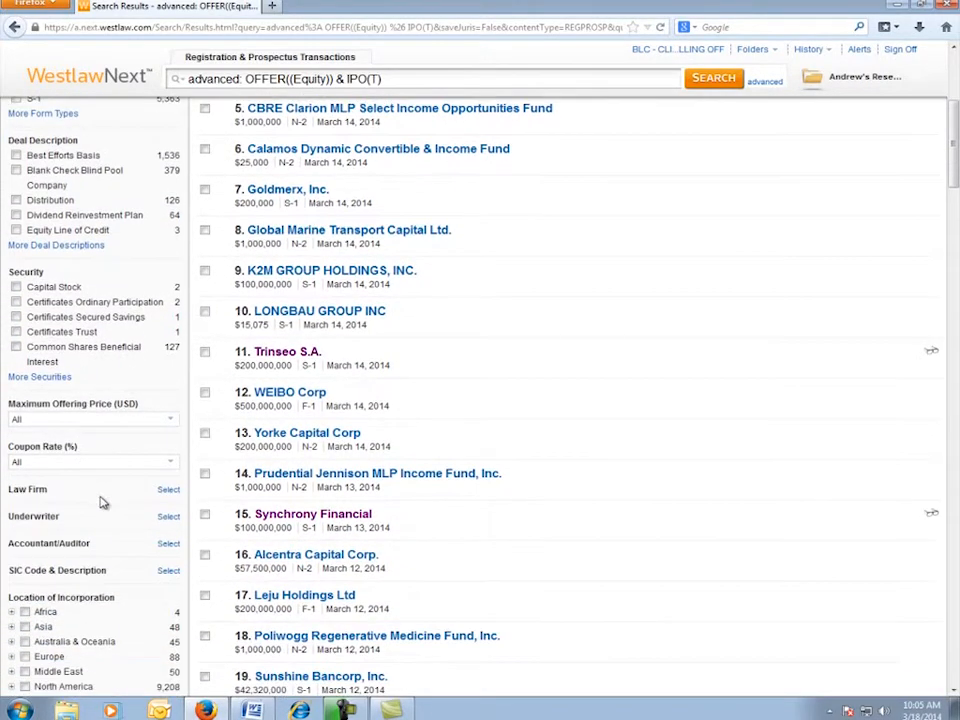
pyautogui.scroll(-3)
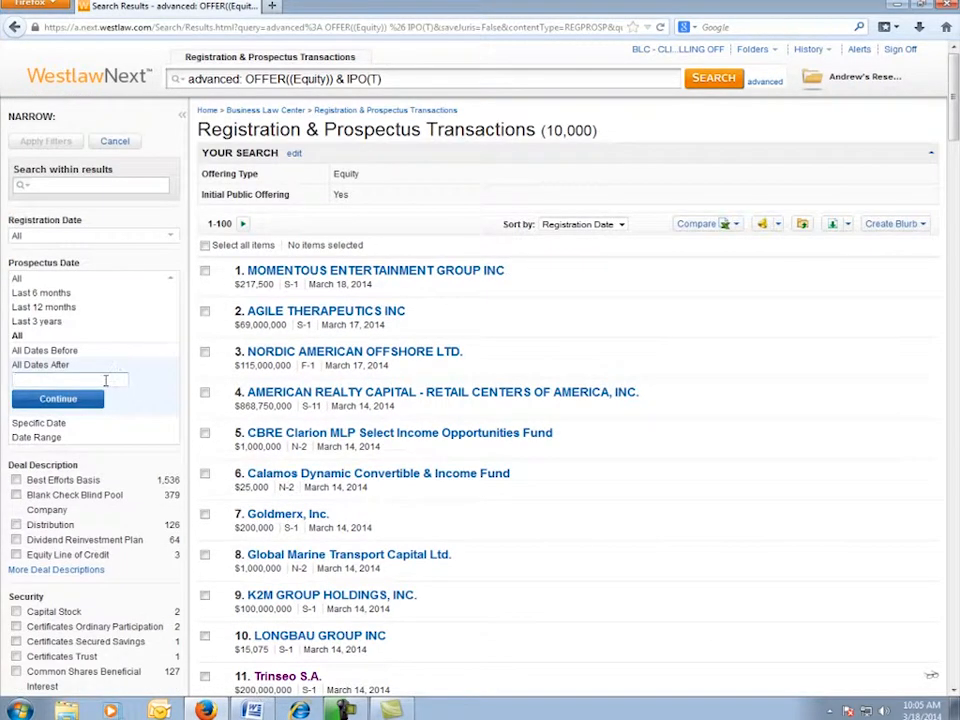
# Filter to prospectus dates after 3/1/14 with Goldman Sachs as underwriter, leaving three results.
pyautogui.write('3/1/1')
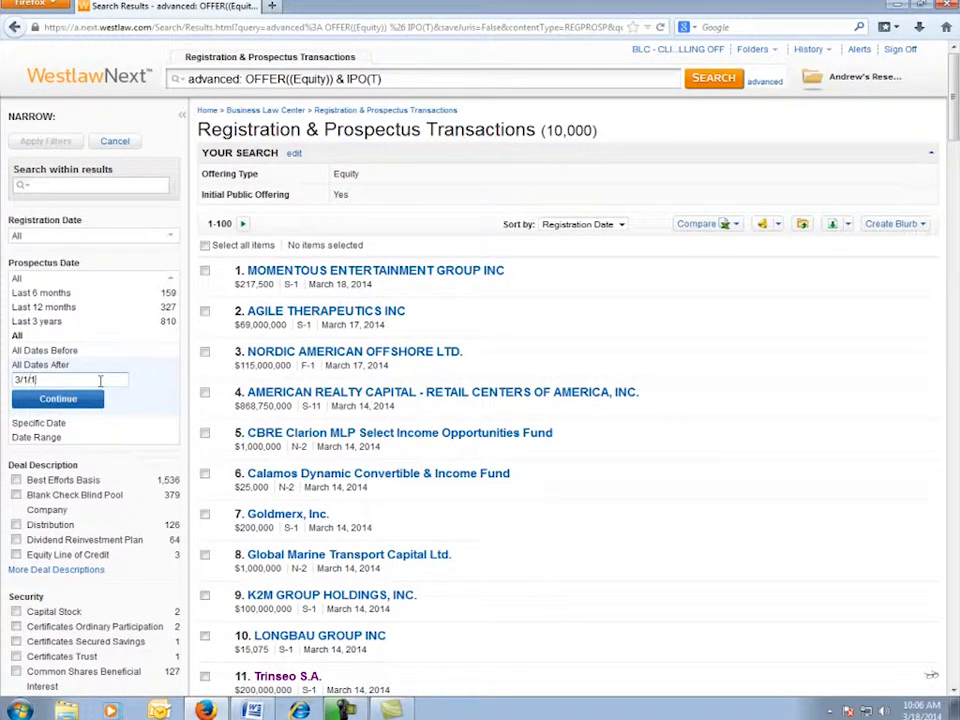
pyautogui.click(56, 398)
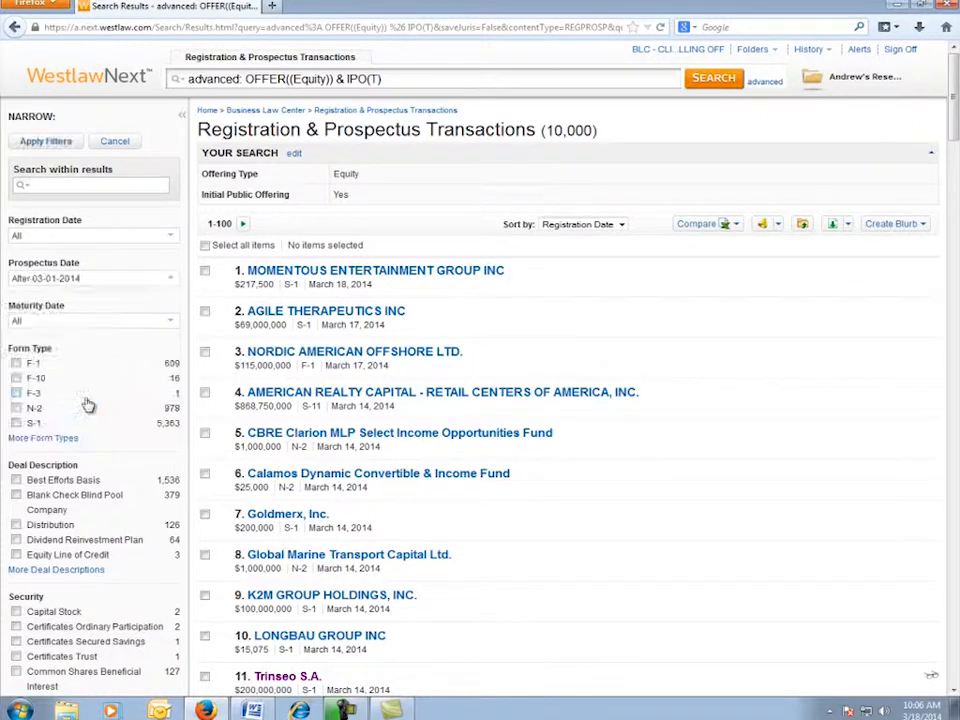
pyautogui.scroll(-3)
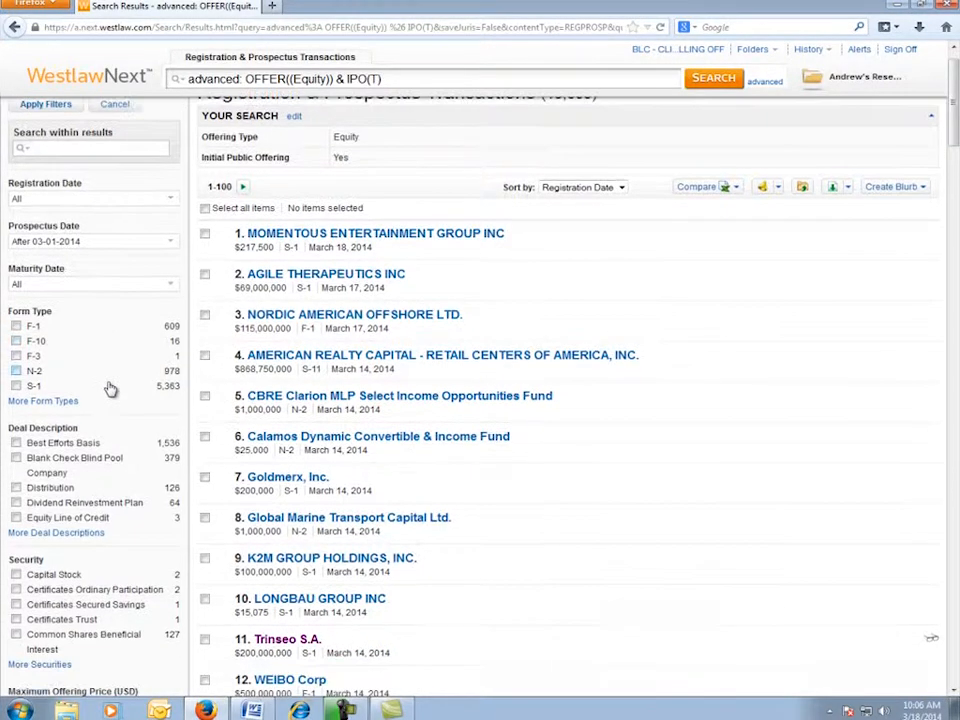
pyautogui.scroll(-3)
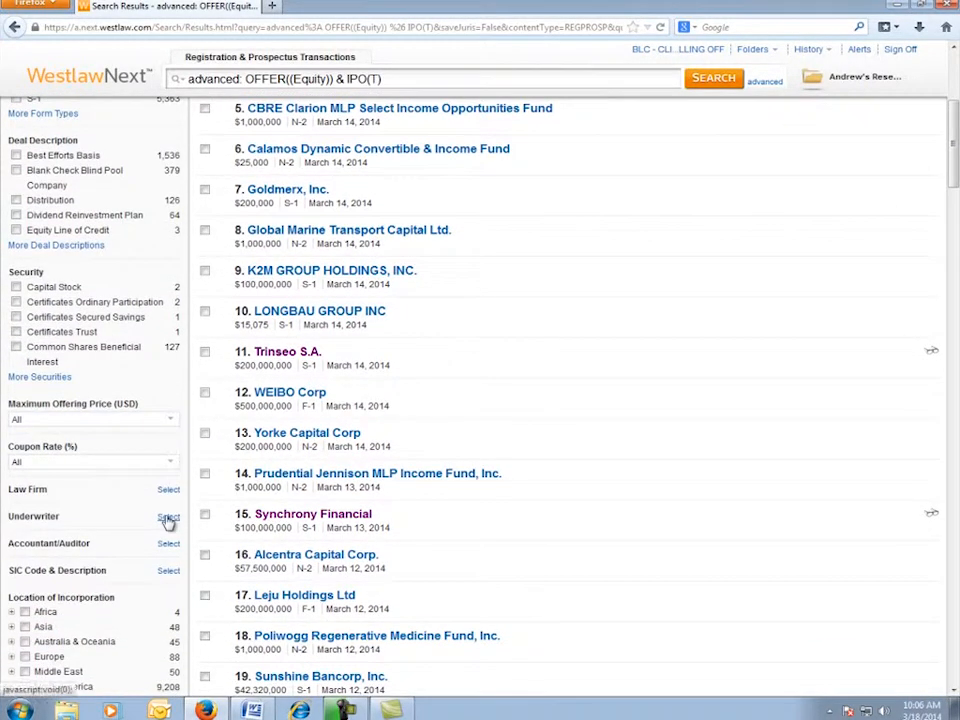
pyautogui.click(168, 518)
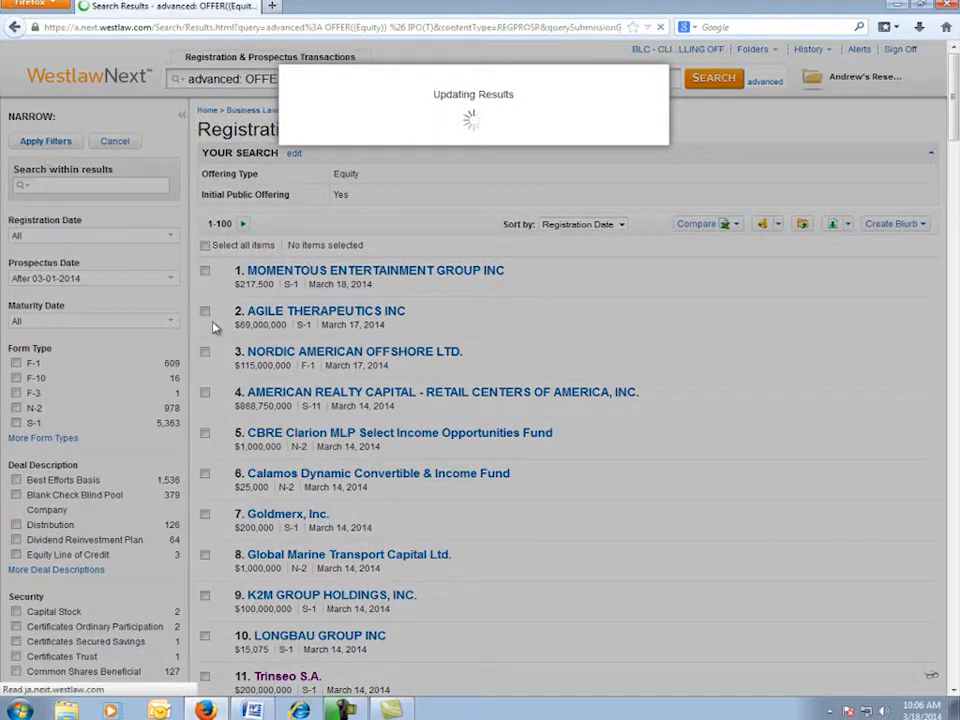
pyautogui.click(44, 140)
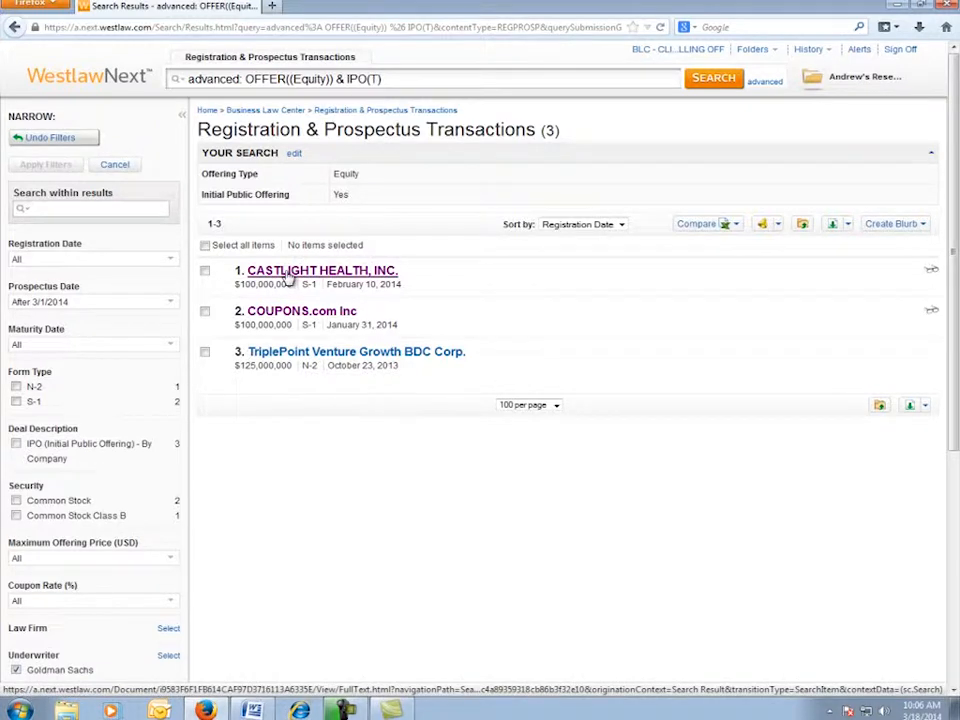
# Open the CASTLIGHT HEALTH, INC. record and show its Filings & Disclosures list.
pyautogui.click(320, 270)
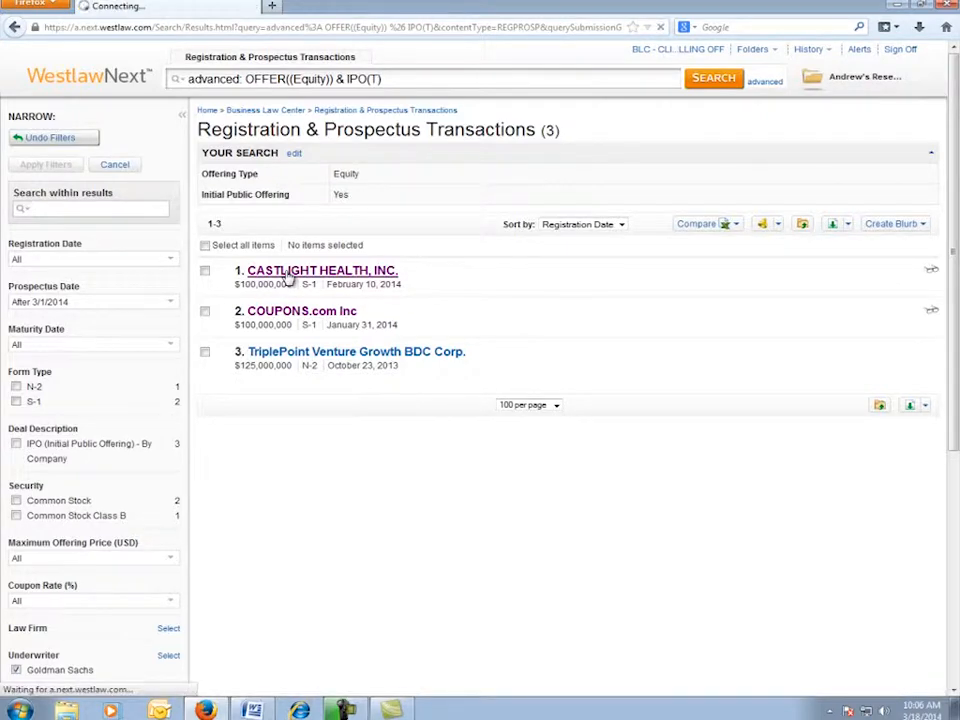
pyautogui.click(320, 270)
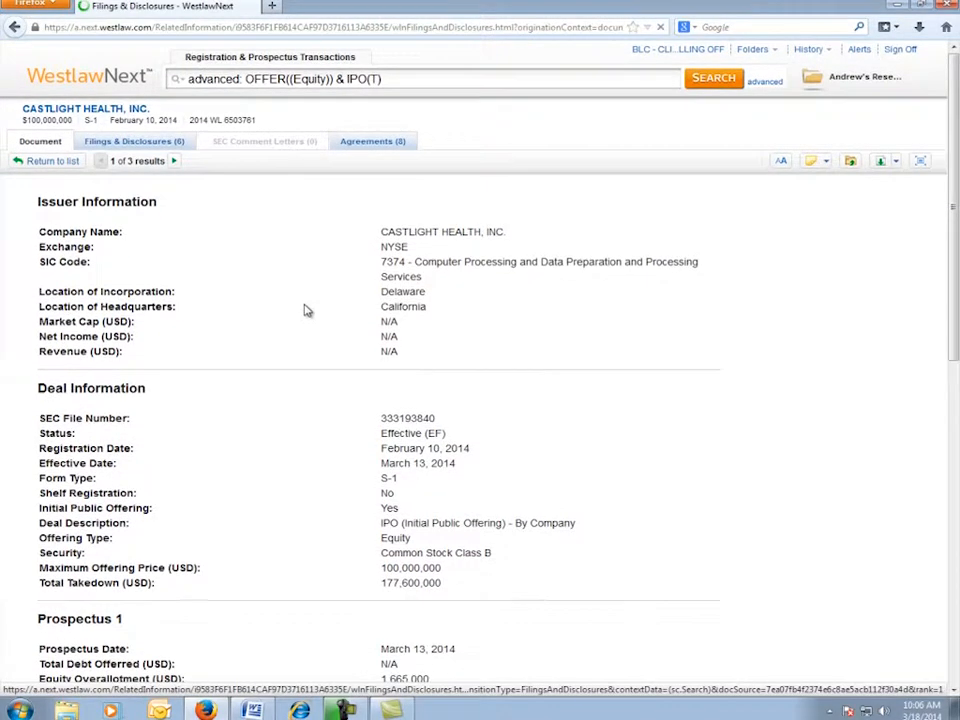
pyautogui.click(134, 140)
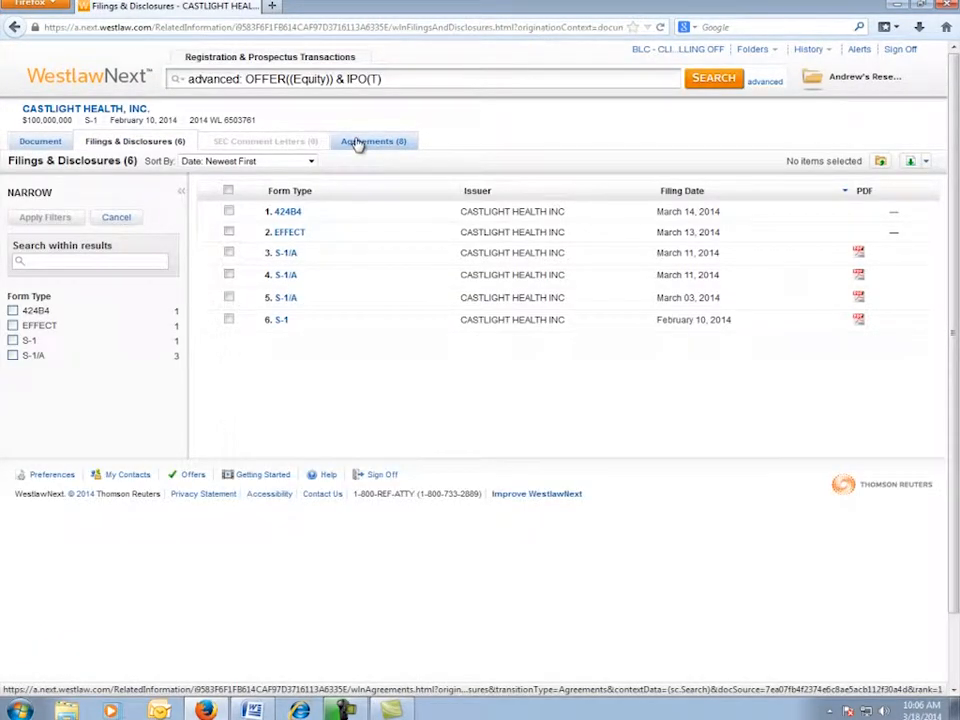
# Show Castlight Health's agreements and open the Exhibit 1.1 Class B common stock underwriting agreement.
pyautogui.click(372, 140)
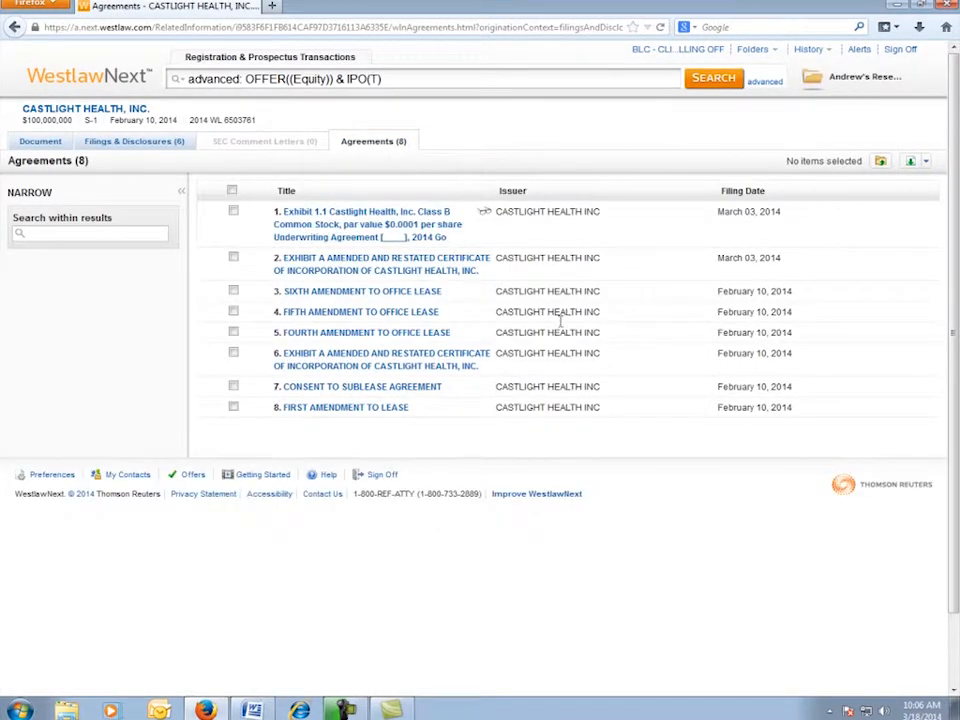
pyautogui.moveTo(340, 224)
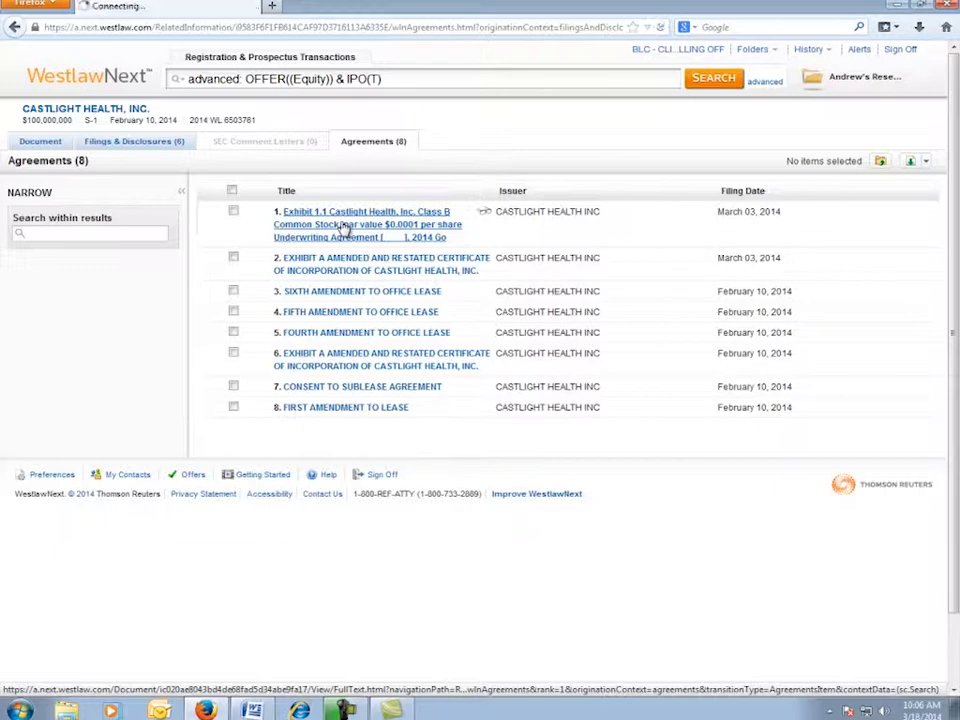
pyautogui.click(368, 212)
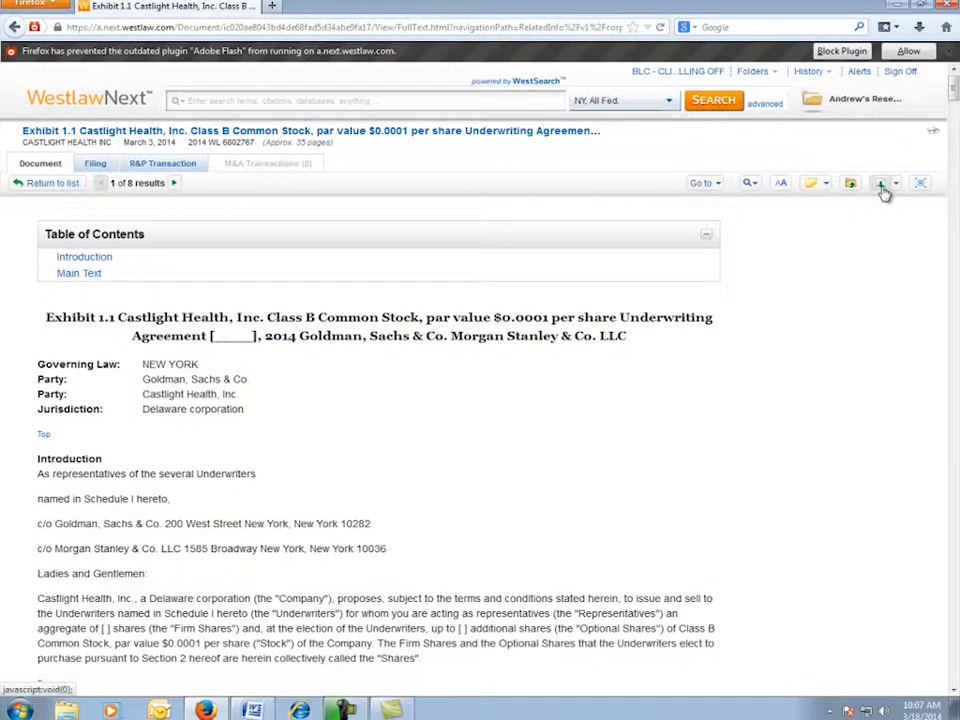
# Email the underwriting agreement in Microsoft Word format.
pyautogui.click(880, 184)
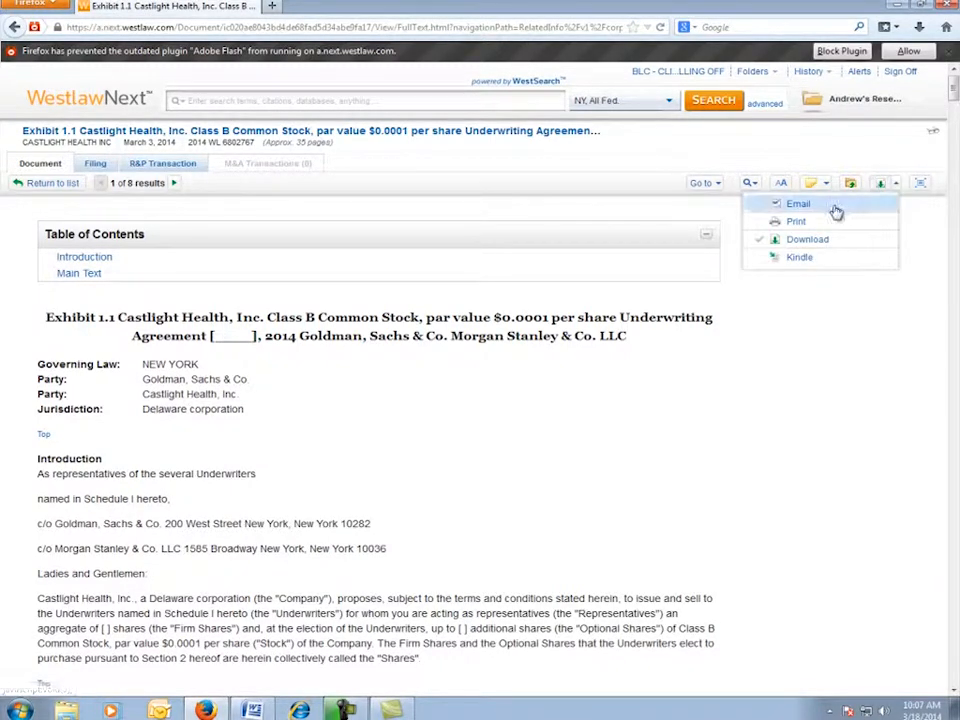
pyautogui.moveTo(820, 230)
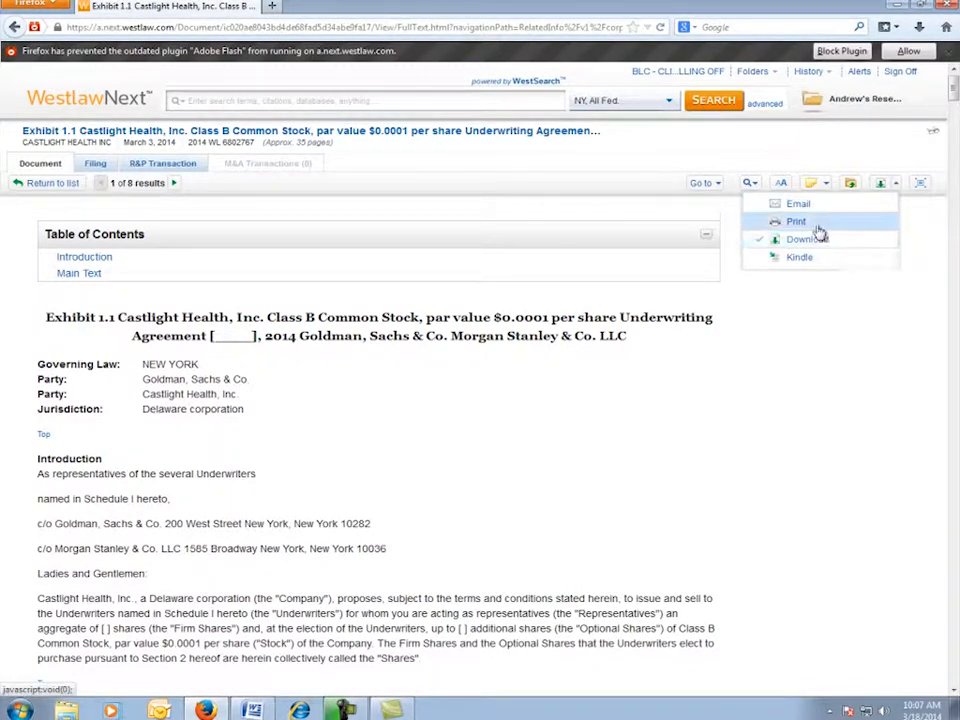
pyautogui.click(796, 204)
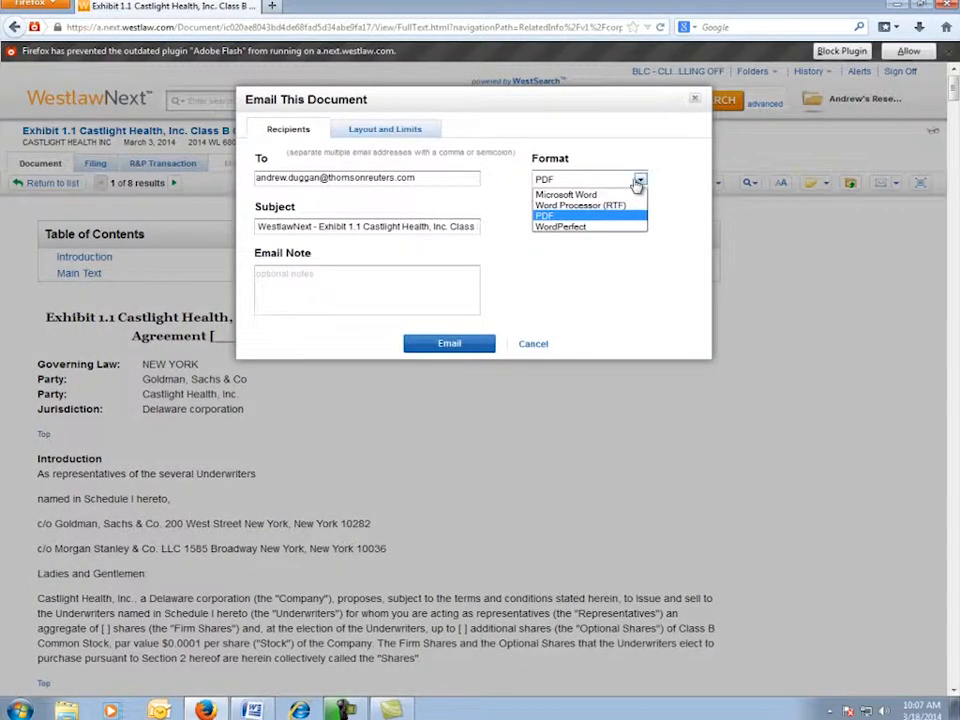
pyautogui.click(448, 344)
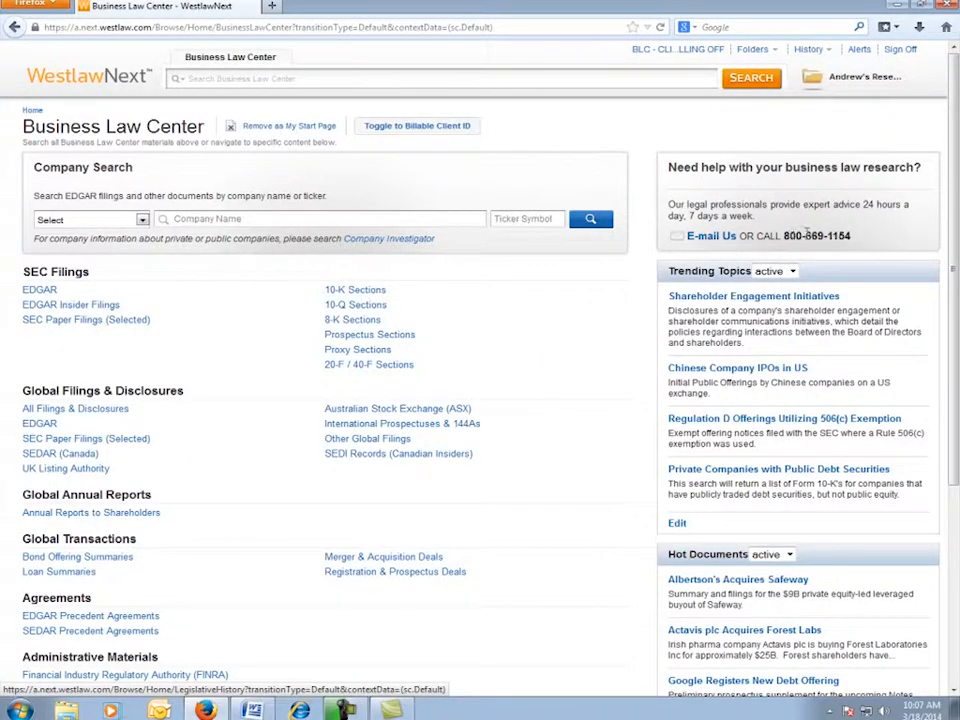
pyautogui.moveTo(710, 236)
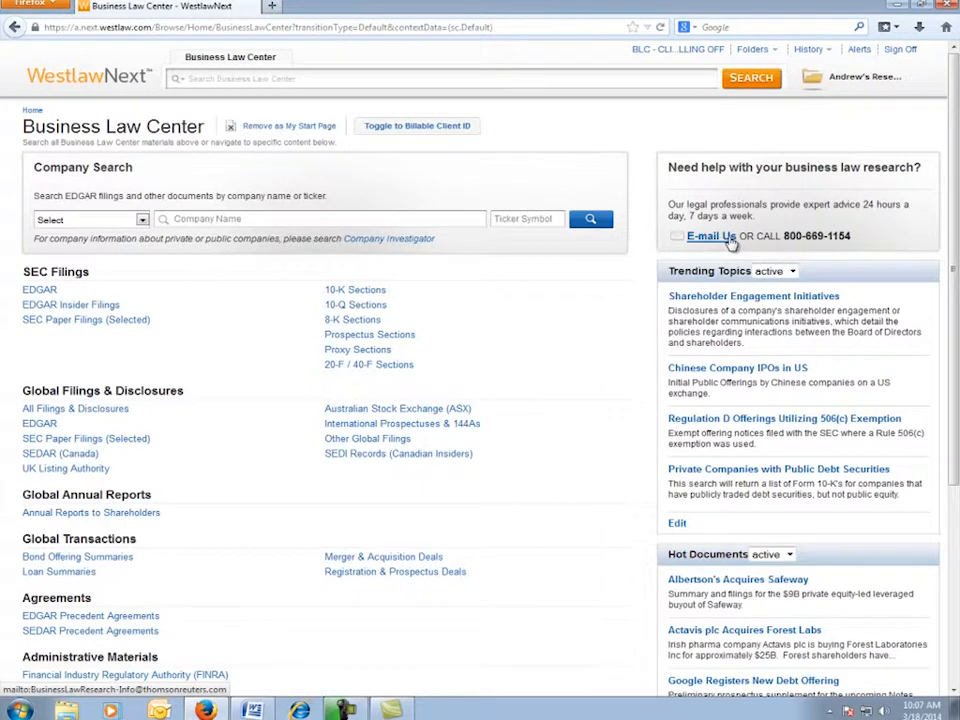
pyautogui.moveTo(704, 244)
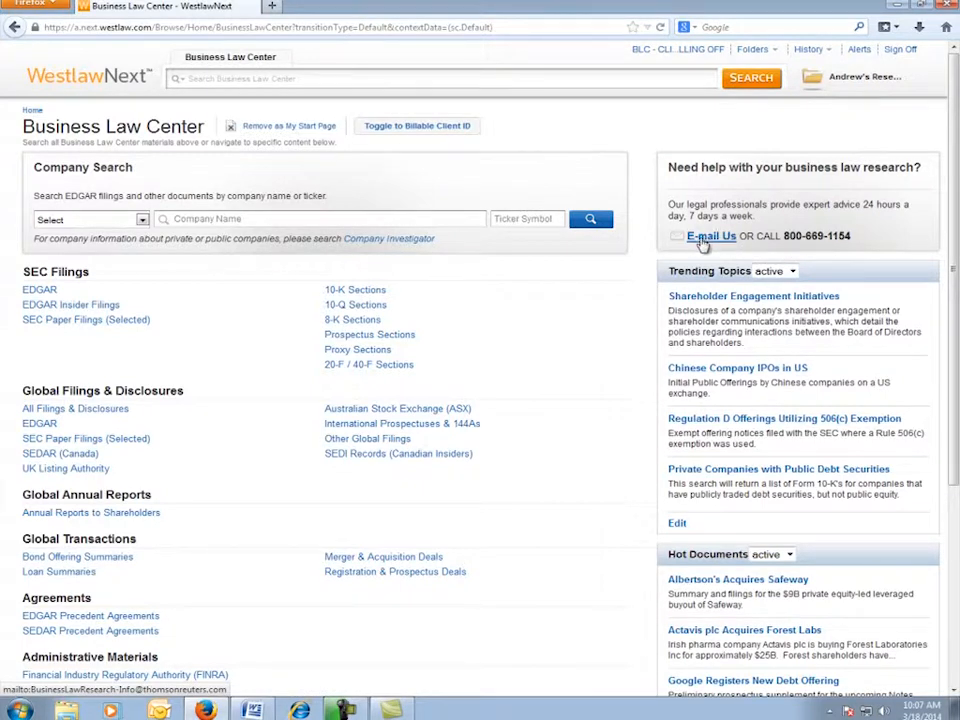